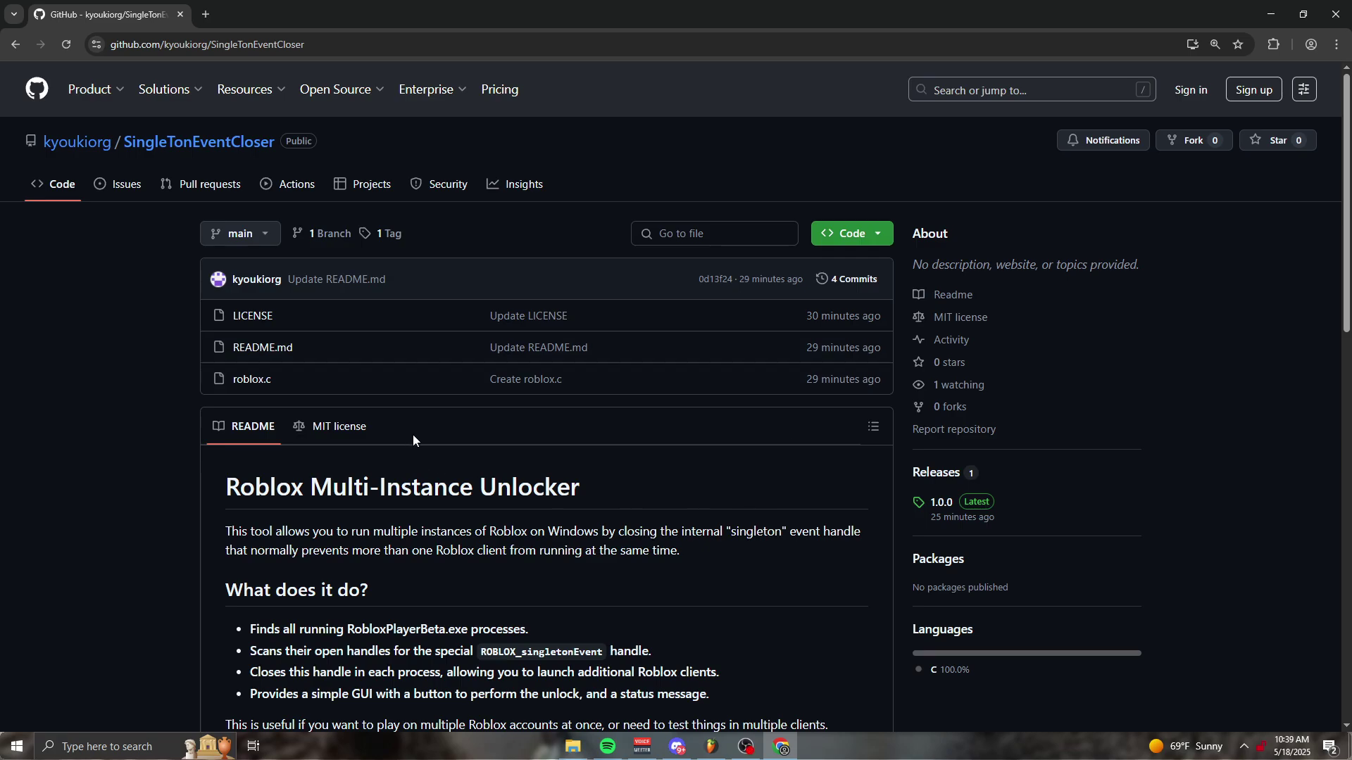
mouse_move(478, 404)
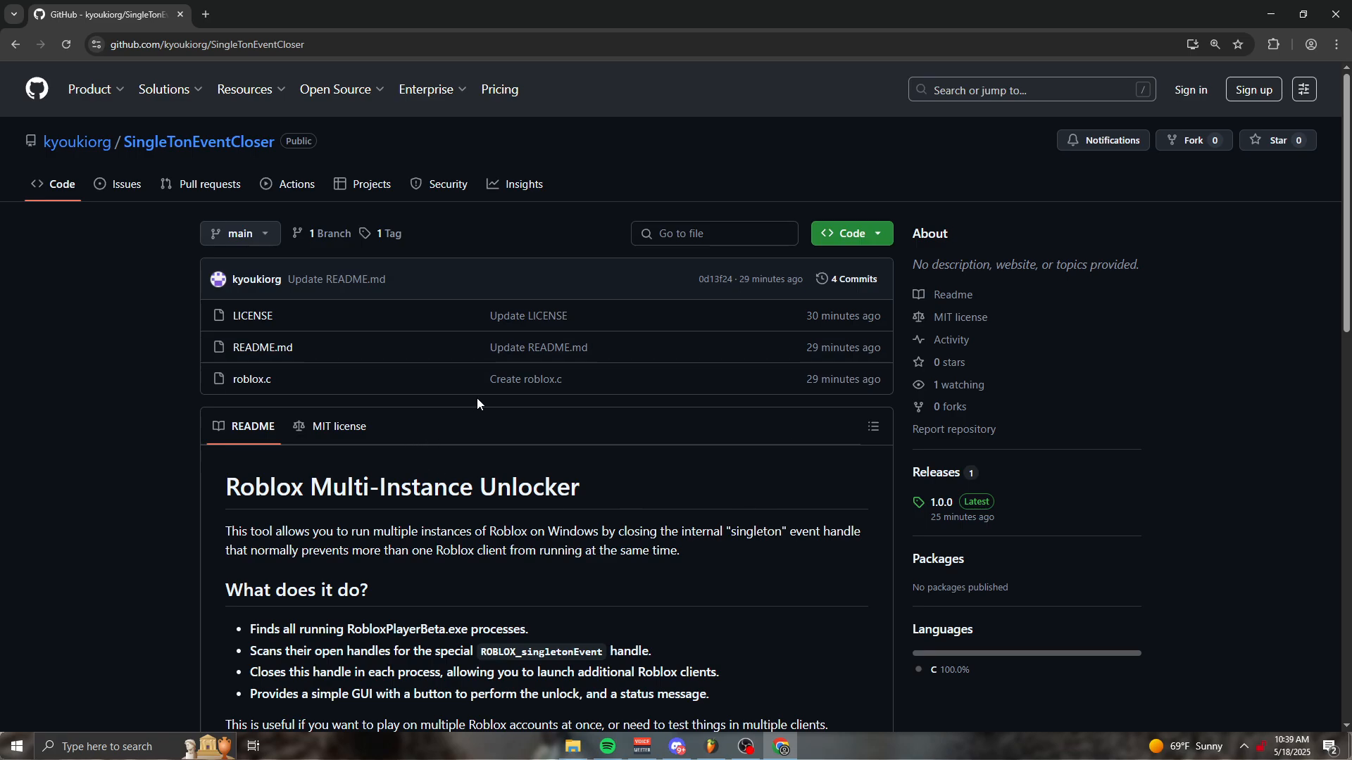
mouse_move(327, 466)
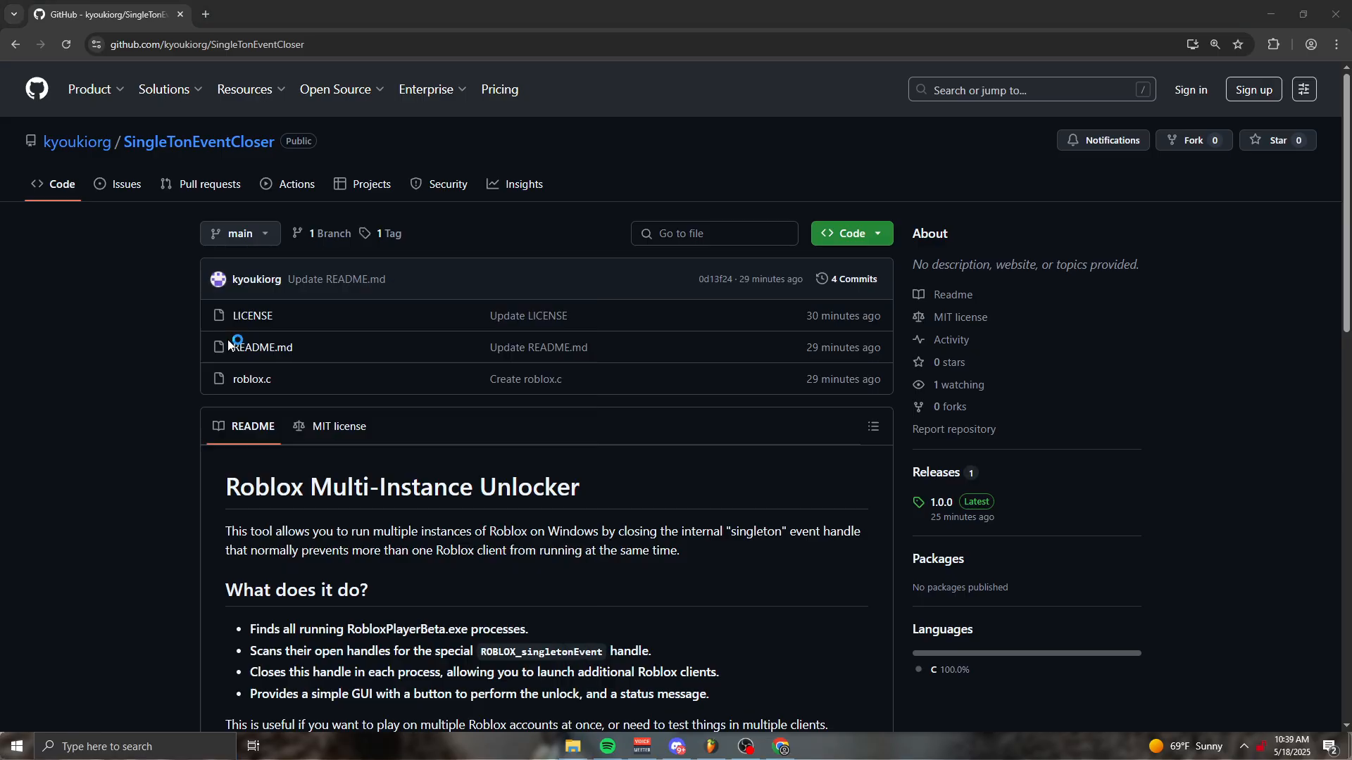
mouse_move(262, 298)
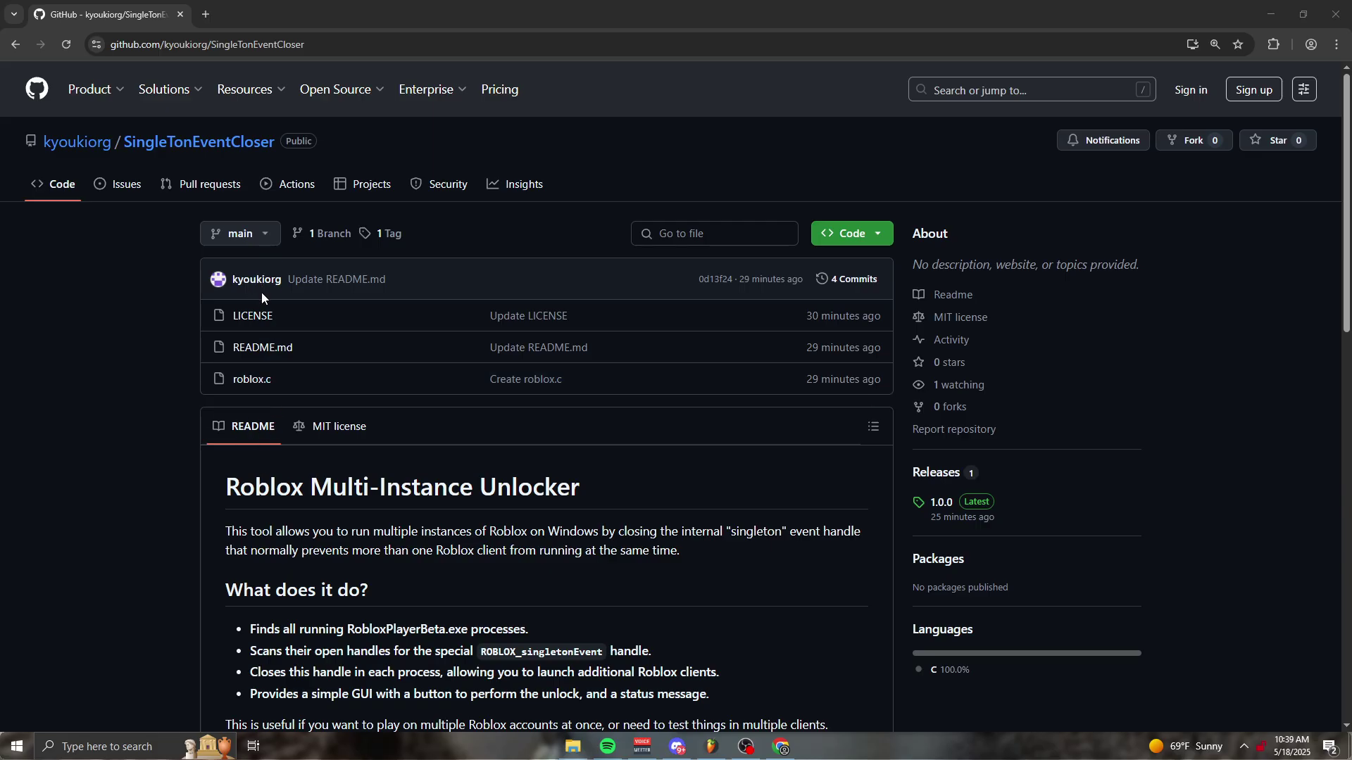
Step: Download SingleTonCloser.exe from the 1.0.0 release assets and reveal it via the download history
click(16, 746)
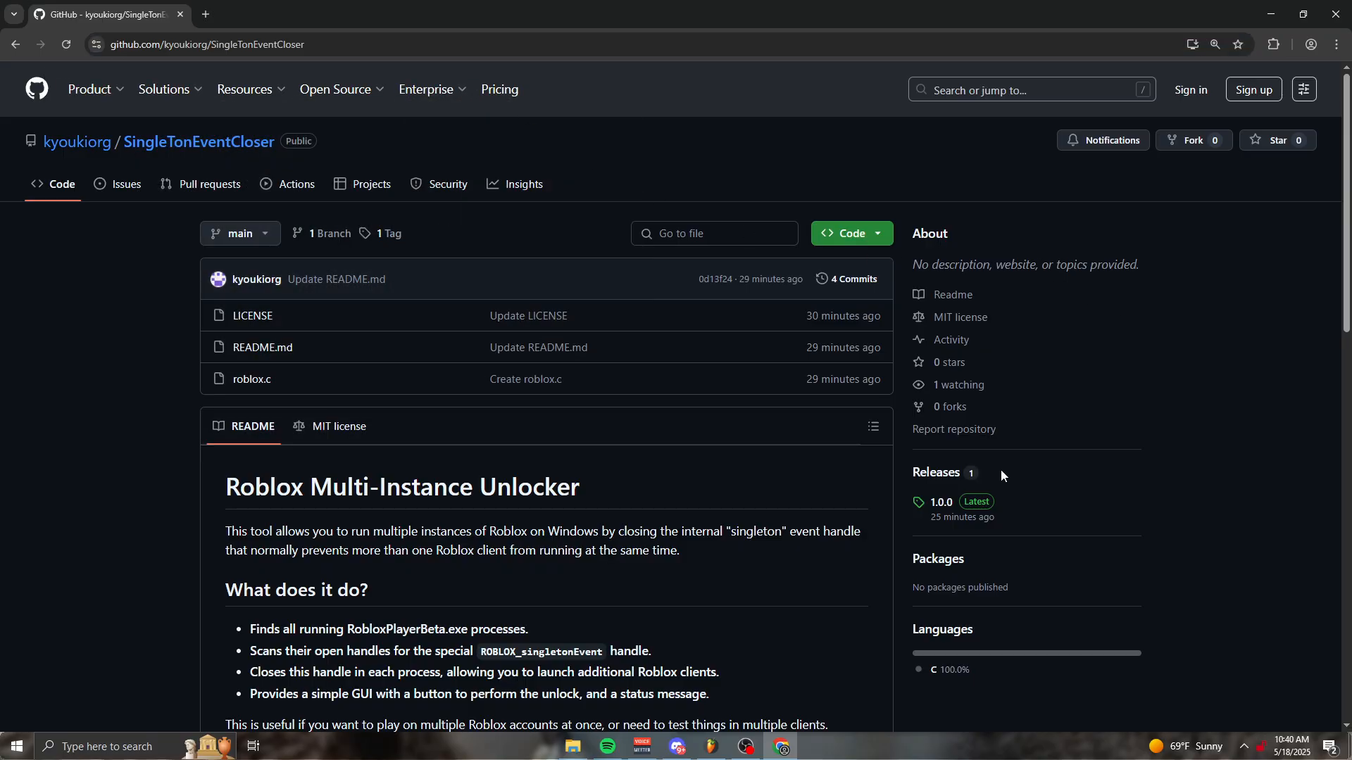
mouse_move(962, 516)
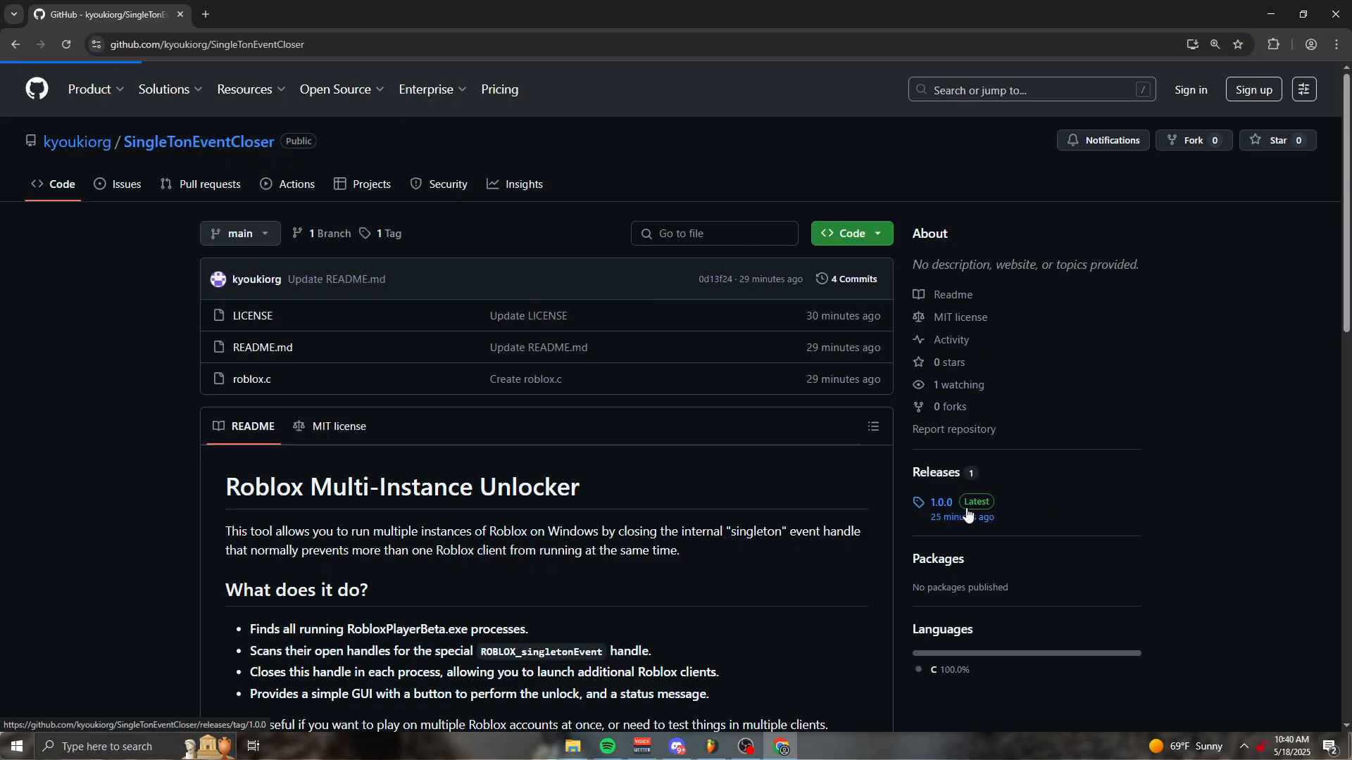
click(941, 502)
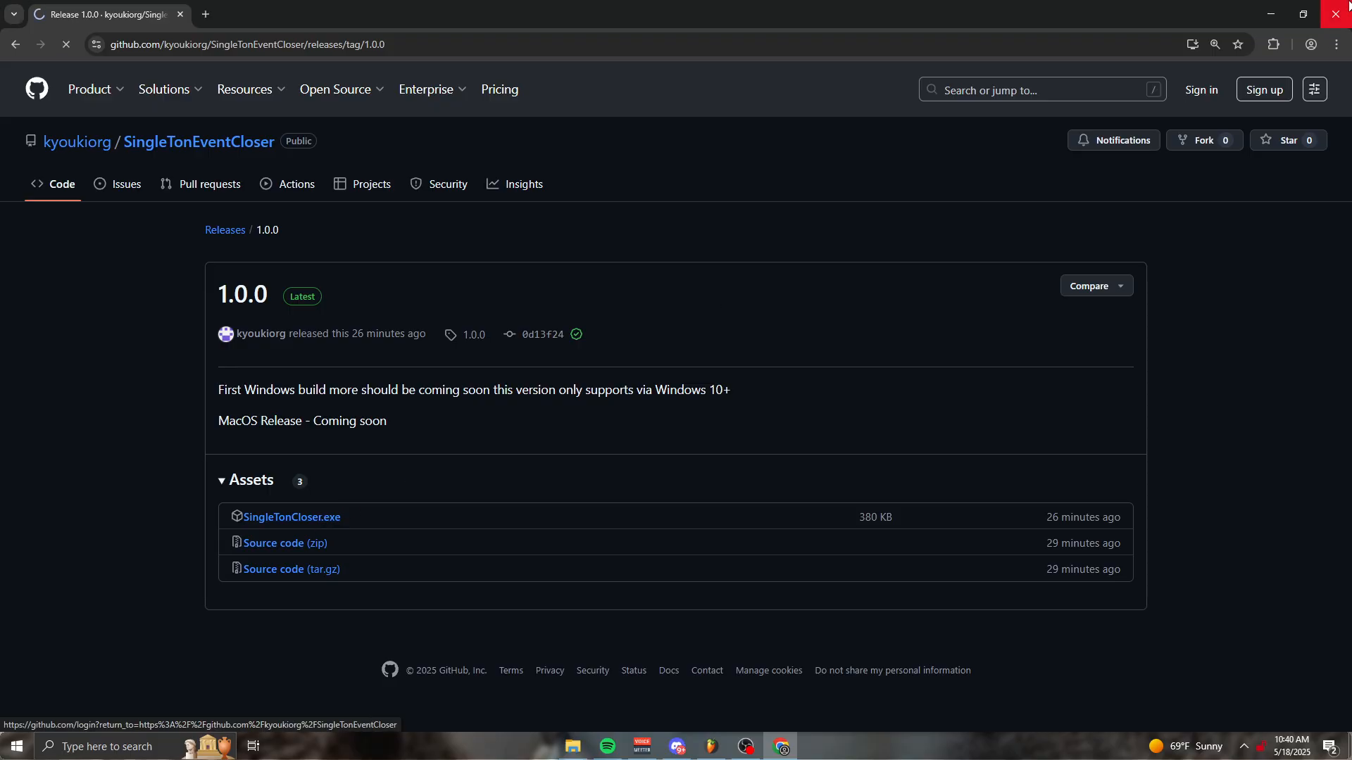
click(1286, 44)
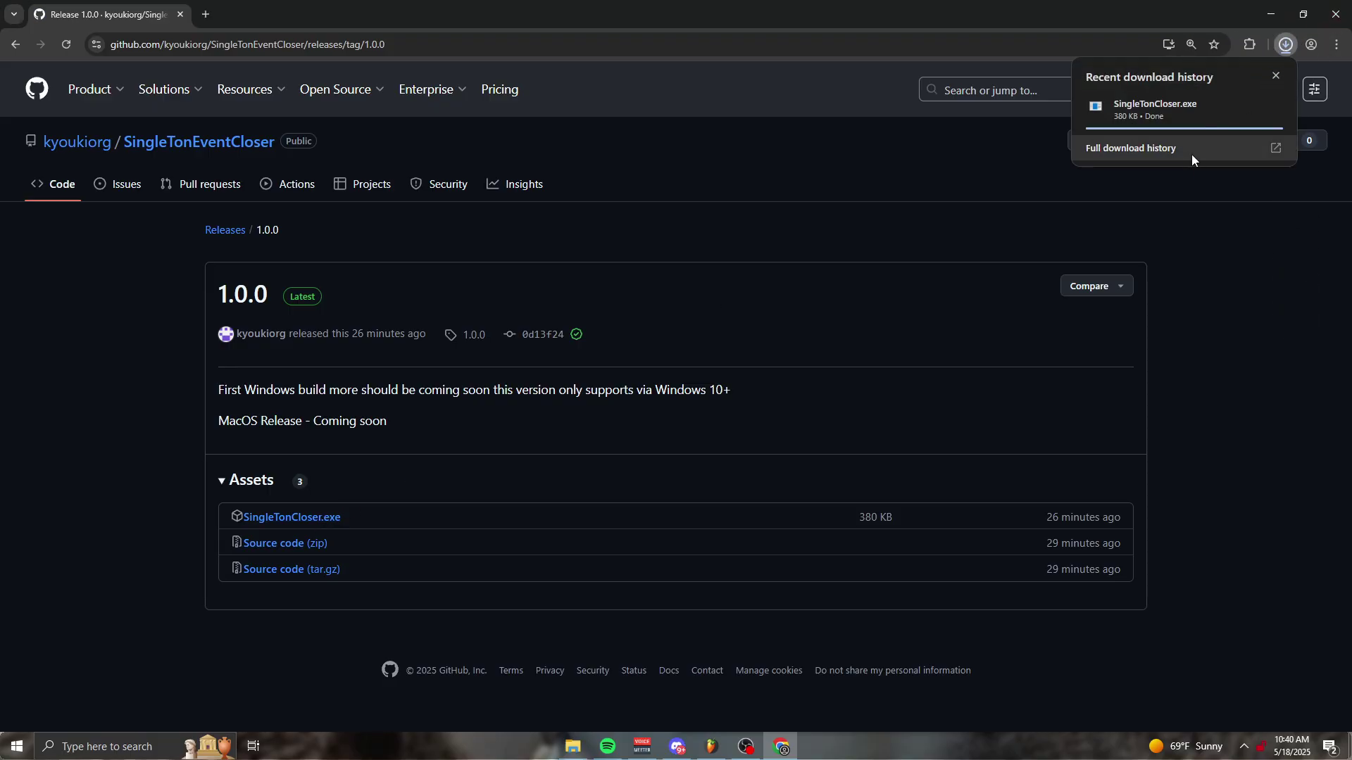
click(1129, 147)
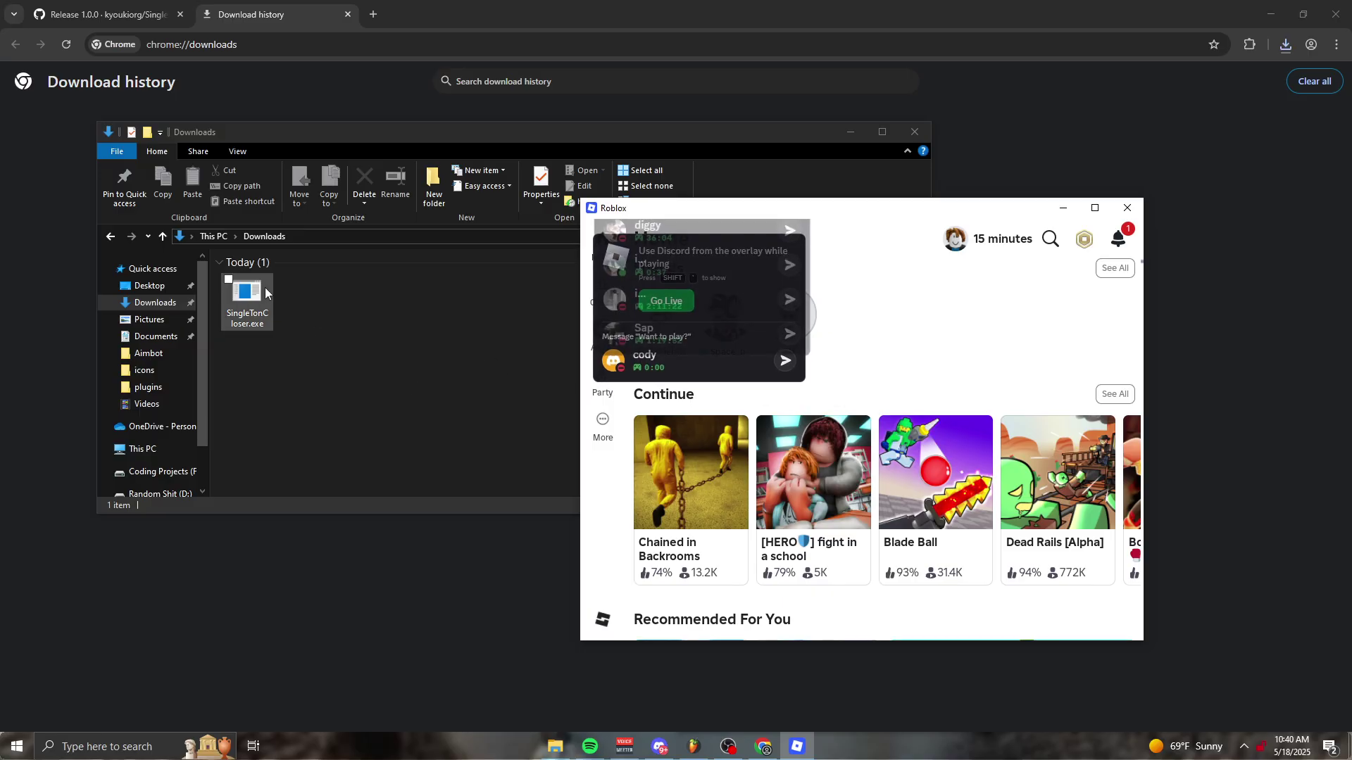
Step: Launch SingleTonCloser.exe past the SmartScreen warning and choose Allow Multiple Instances
double_click(247, 290)
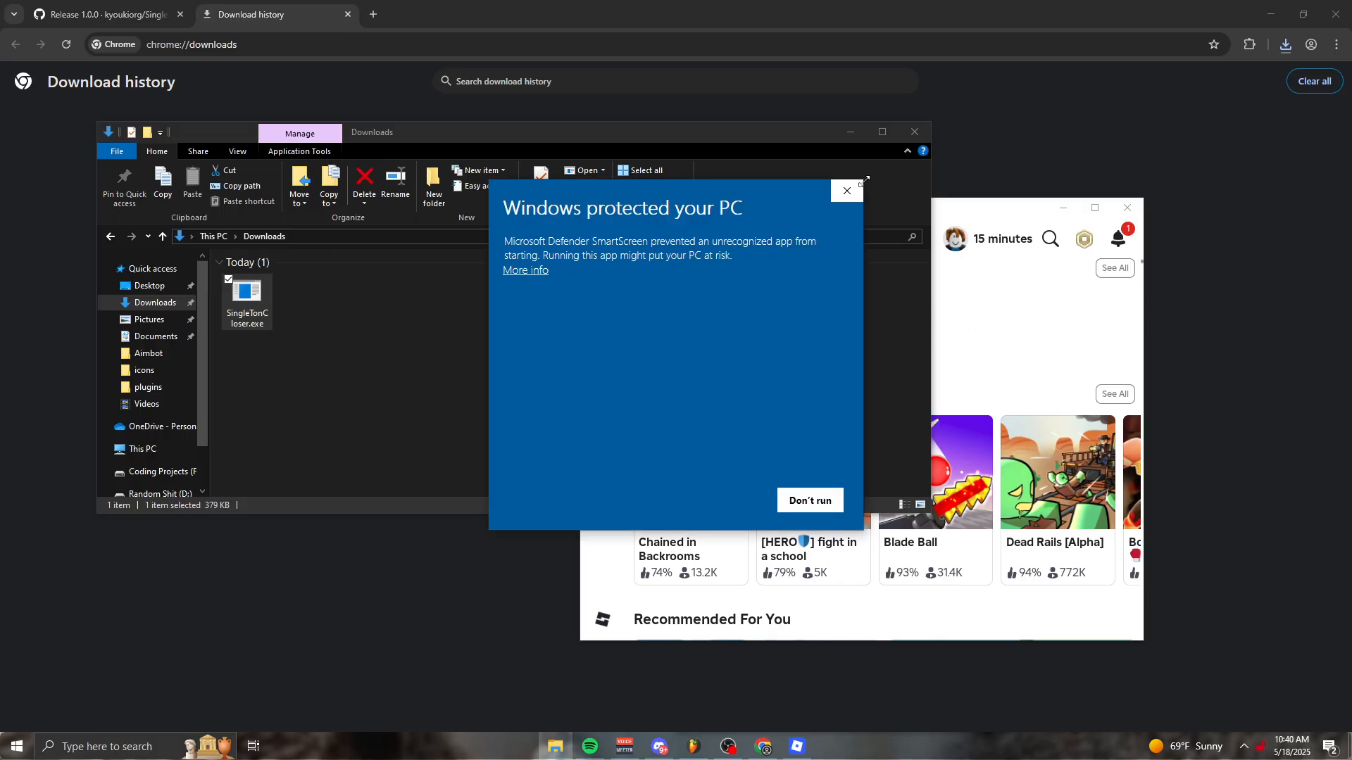
click(524, 270)
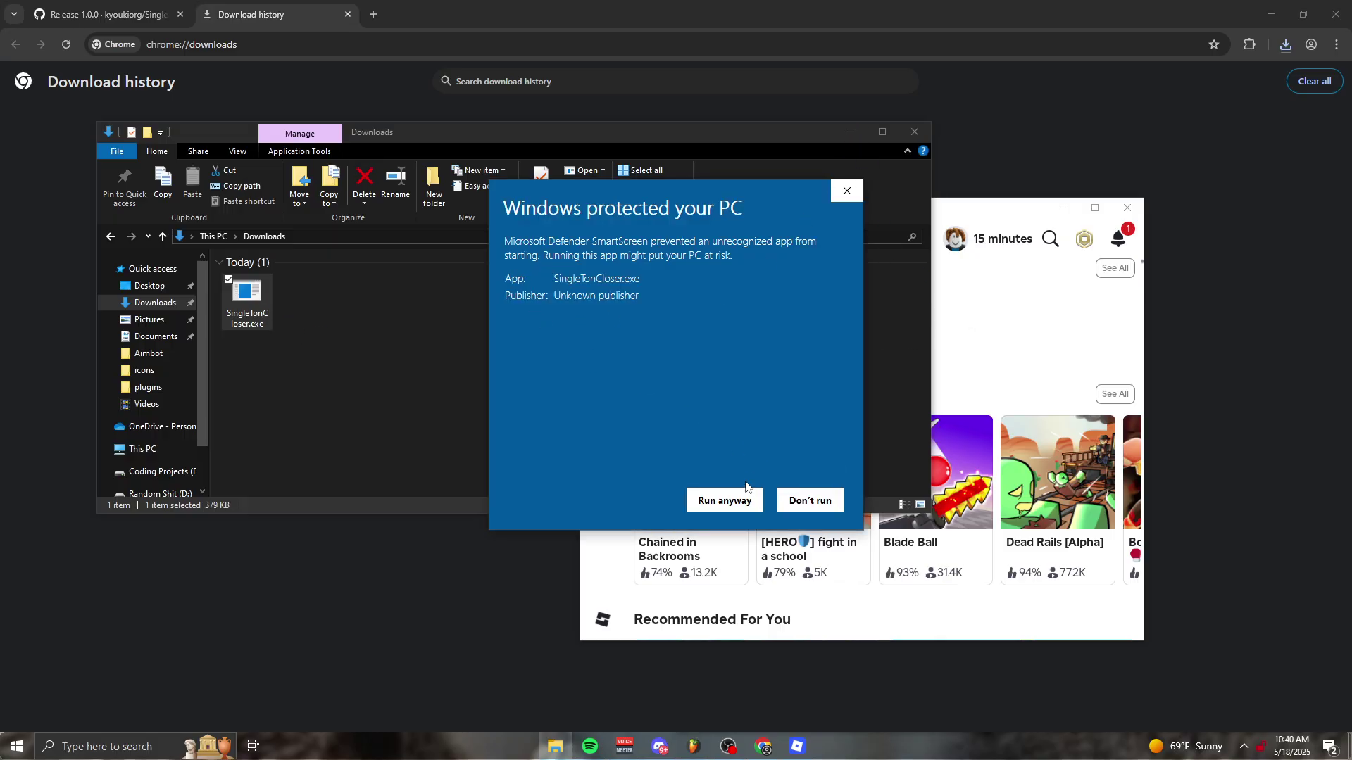
click(723, 500)
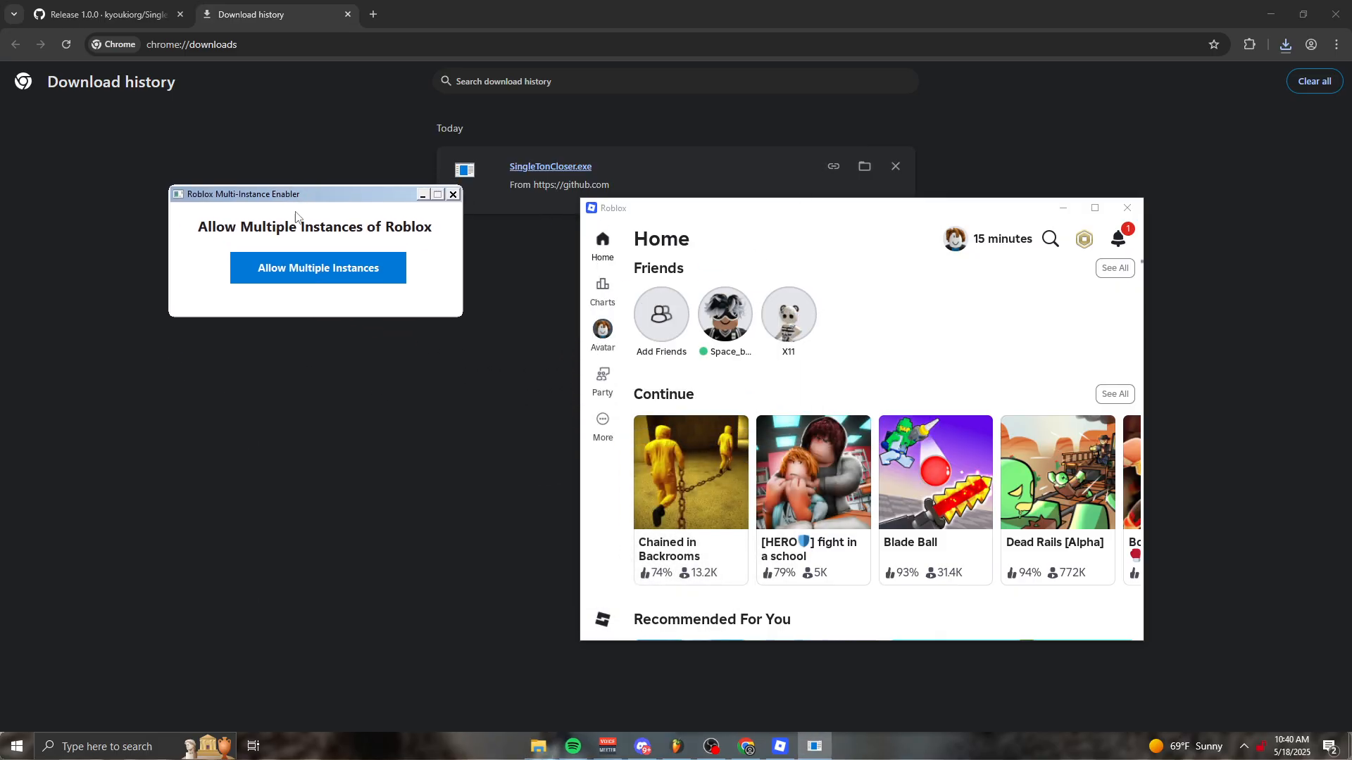
click(318, 267)
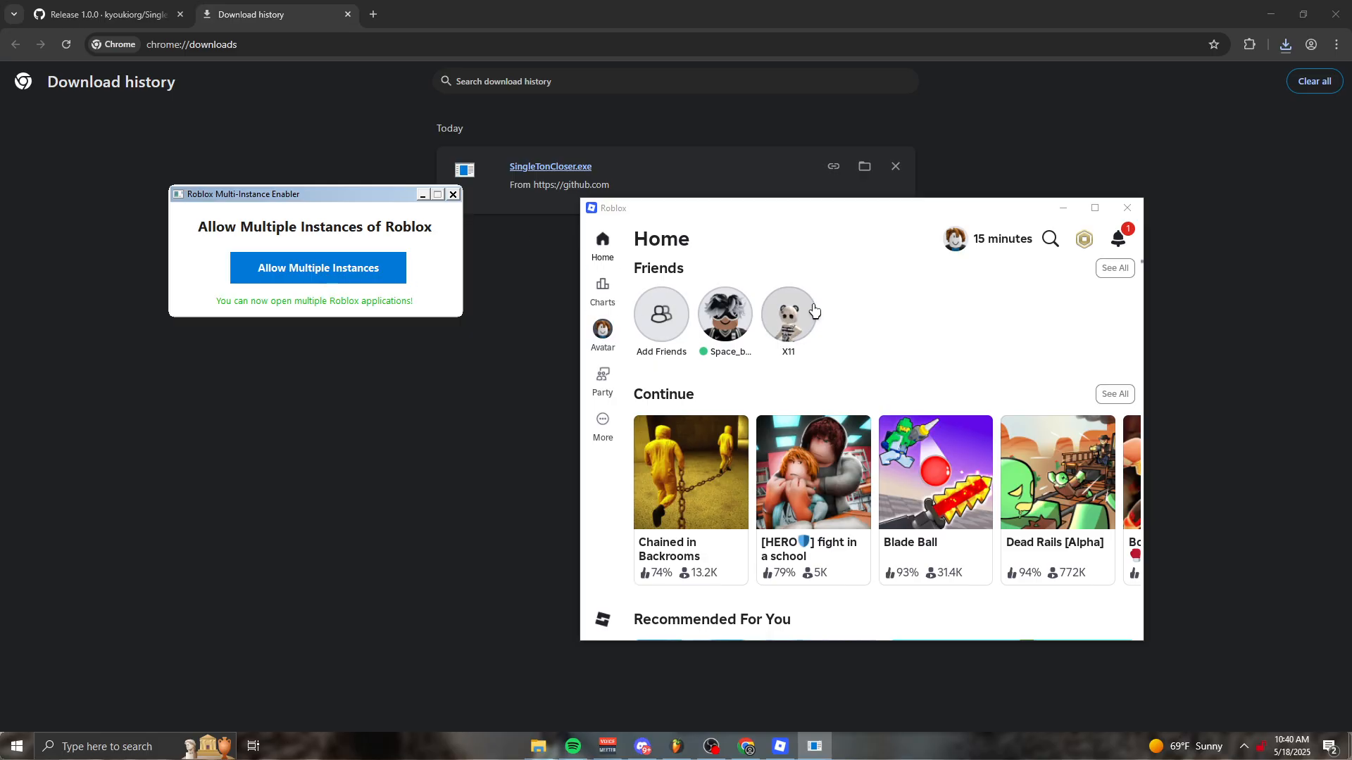
Step: Launch a second Roblox Player from the taskbar search for 'robl'
text(robl)
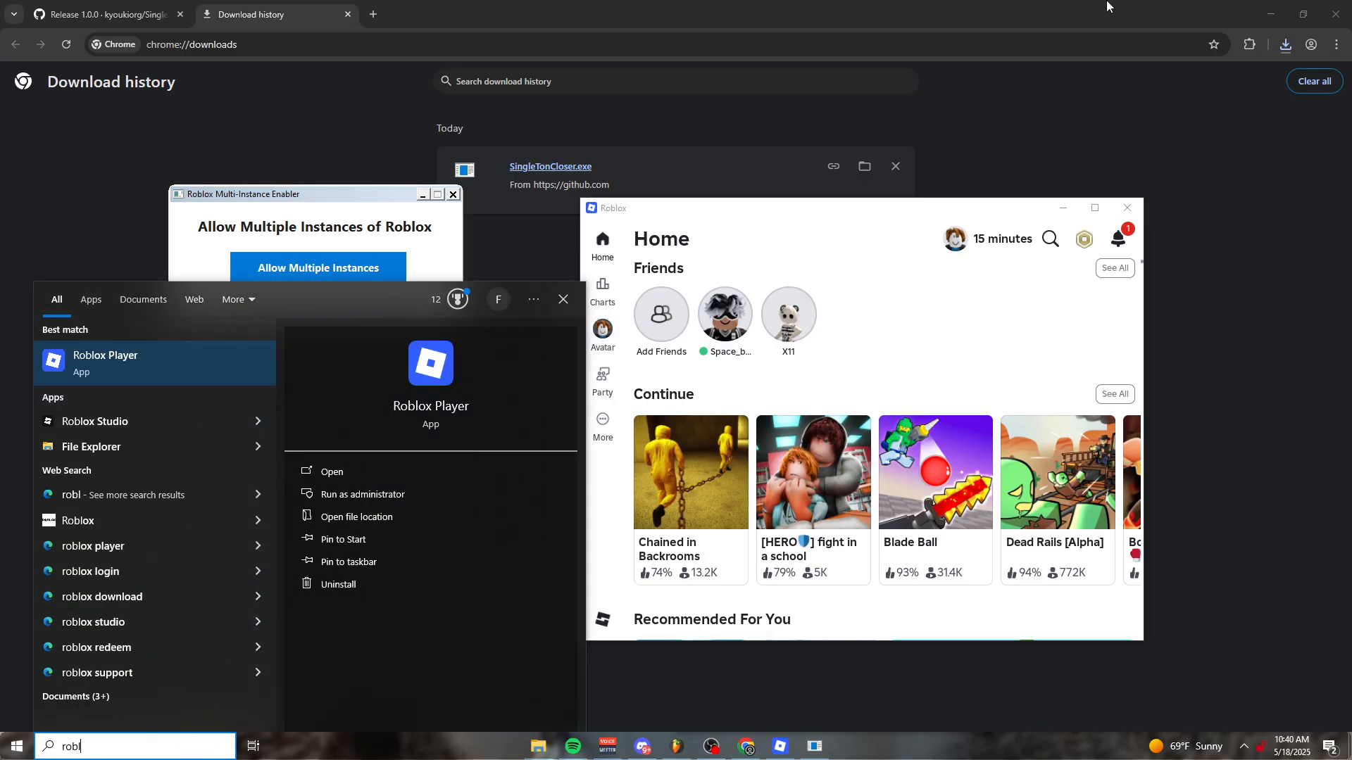
click(317, 267)
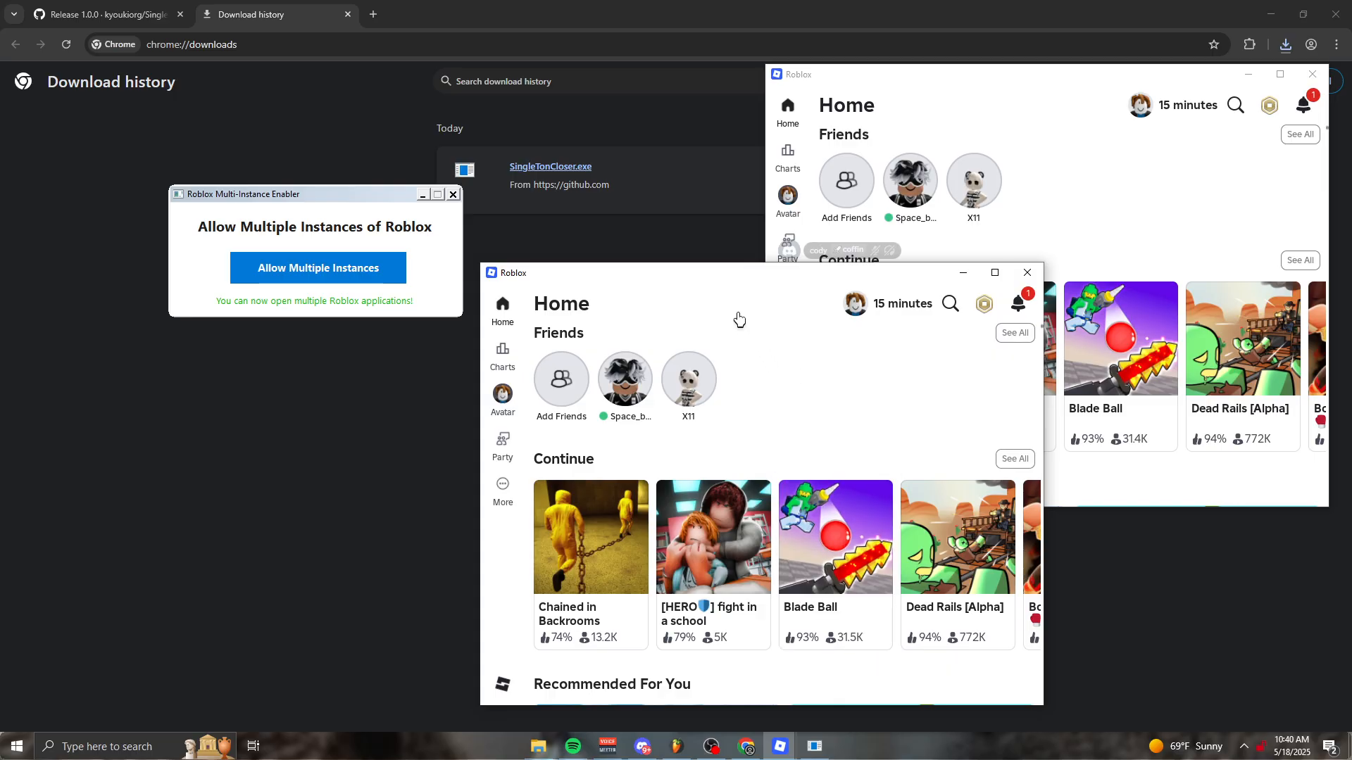
mouse_move(712, 280)
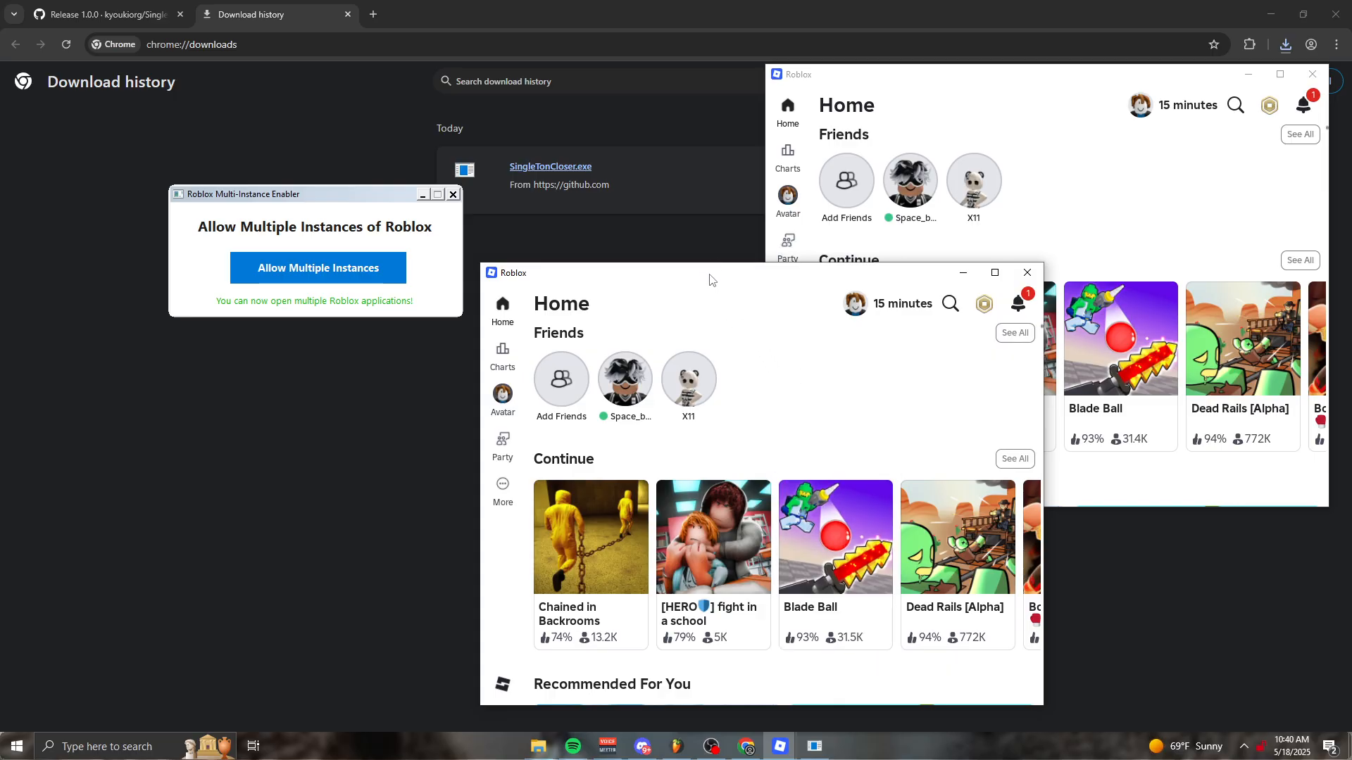